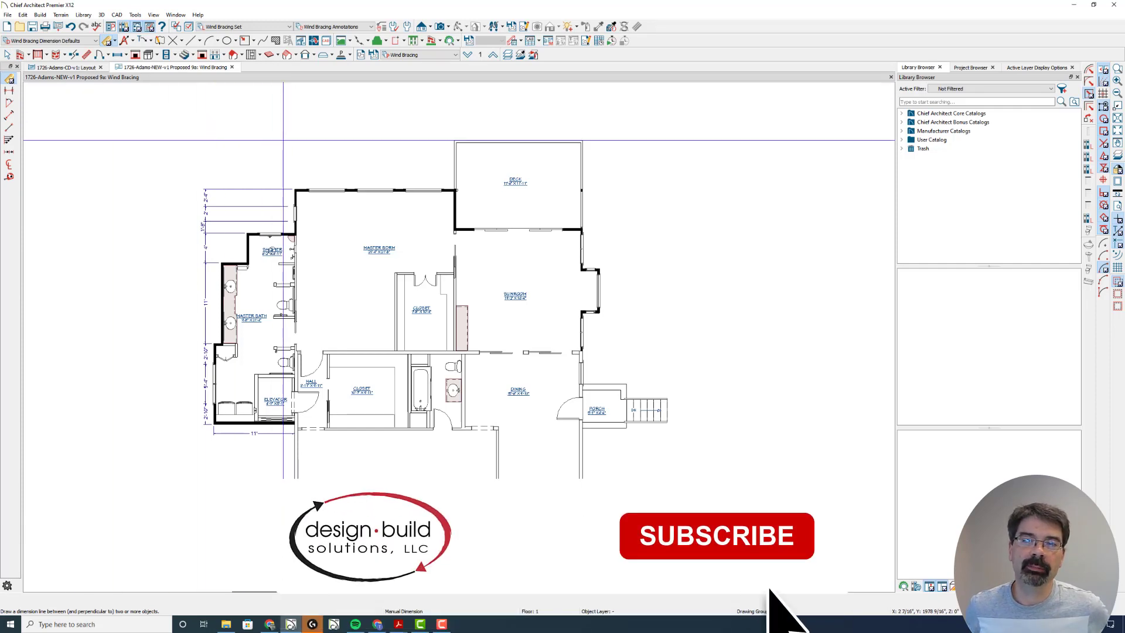
- Bring up the Wind Bracing dimension defaults on their Setup settings
{"action": "left_click", "coordinate": [715, 536]}
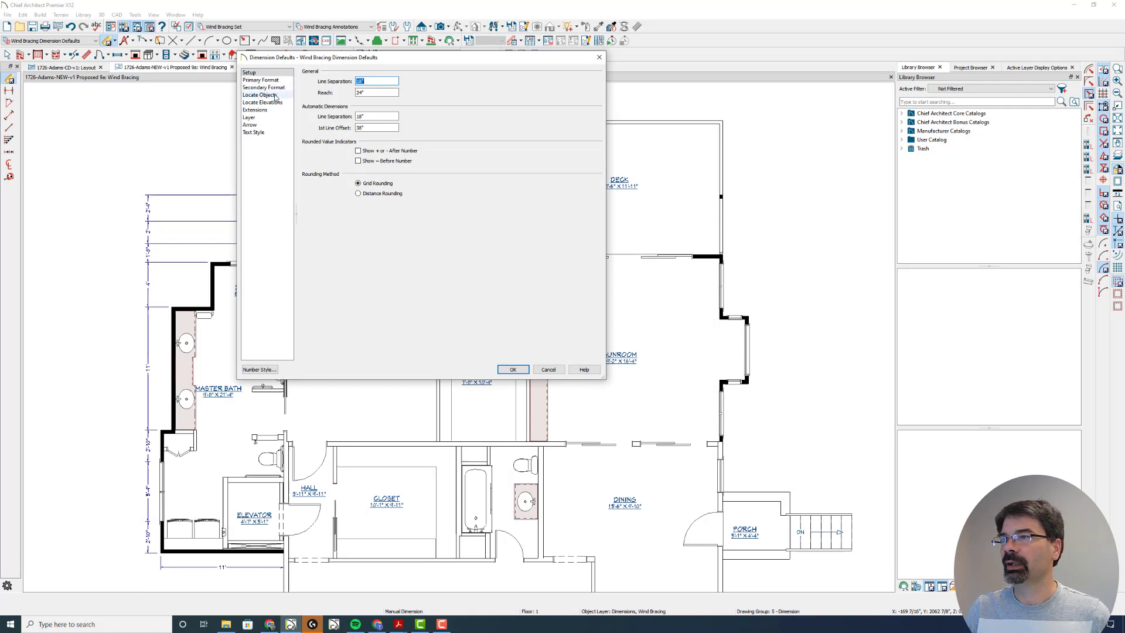
- Under Locate Objects, locate openings by their sides measured to the primary wall side
{"action": "left_click", "coordinate": [261, 95]}
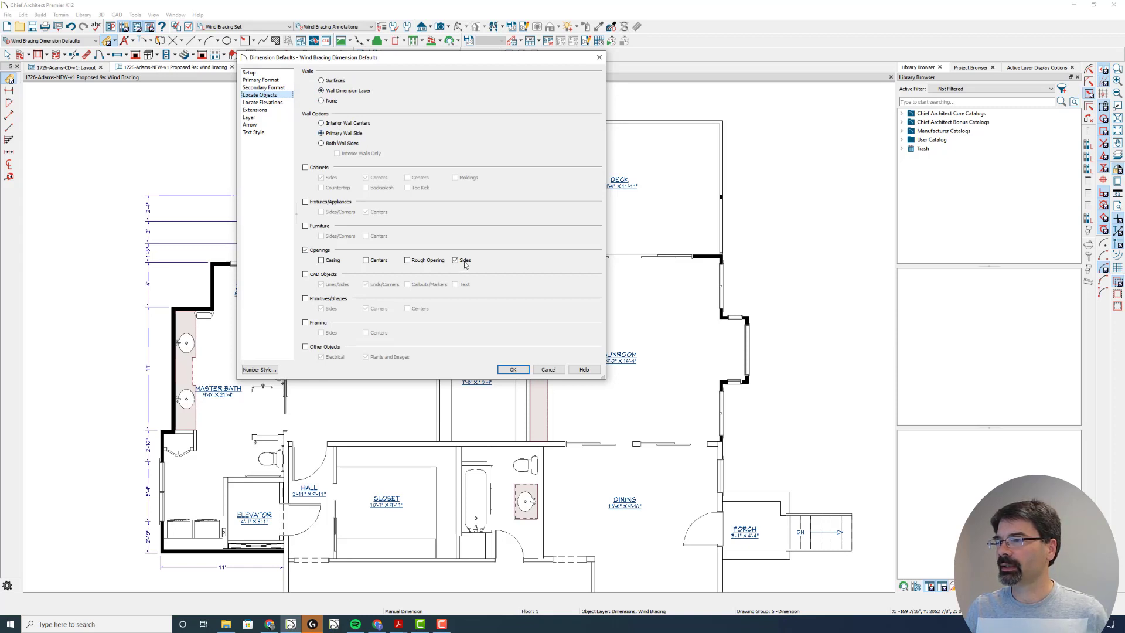
{"action": "left_click", "coordinate": [321, 133]}
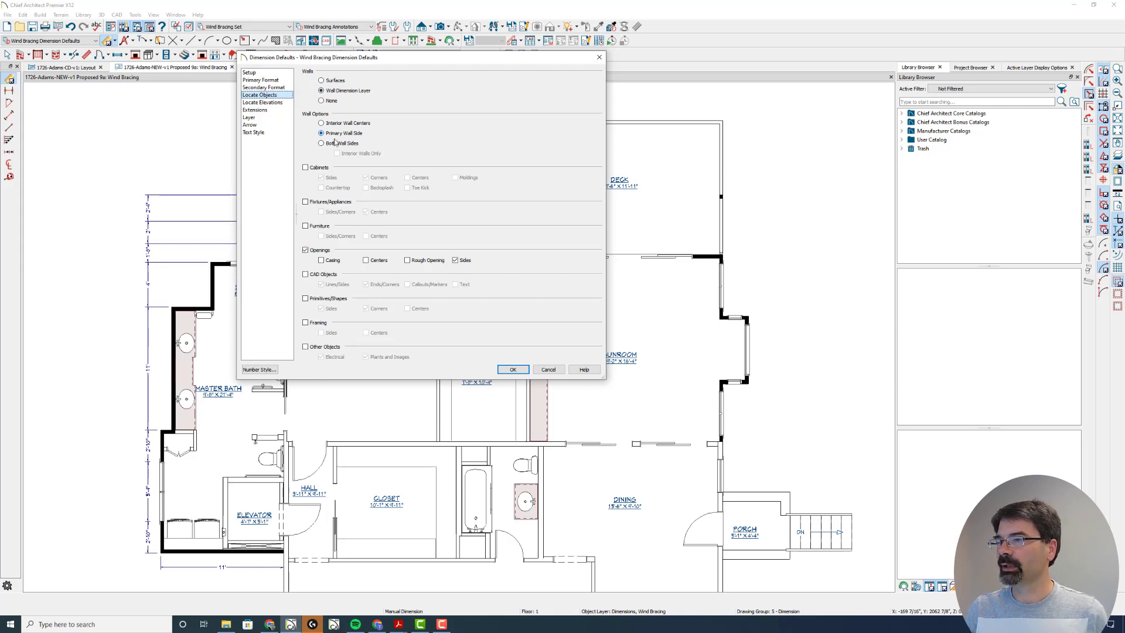
{"action": "left_click", "coordinate": [512, 369]}
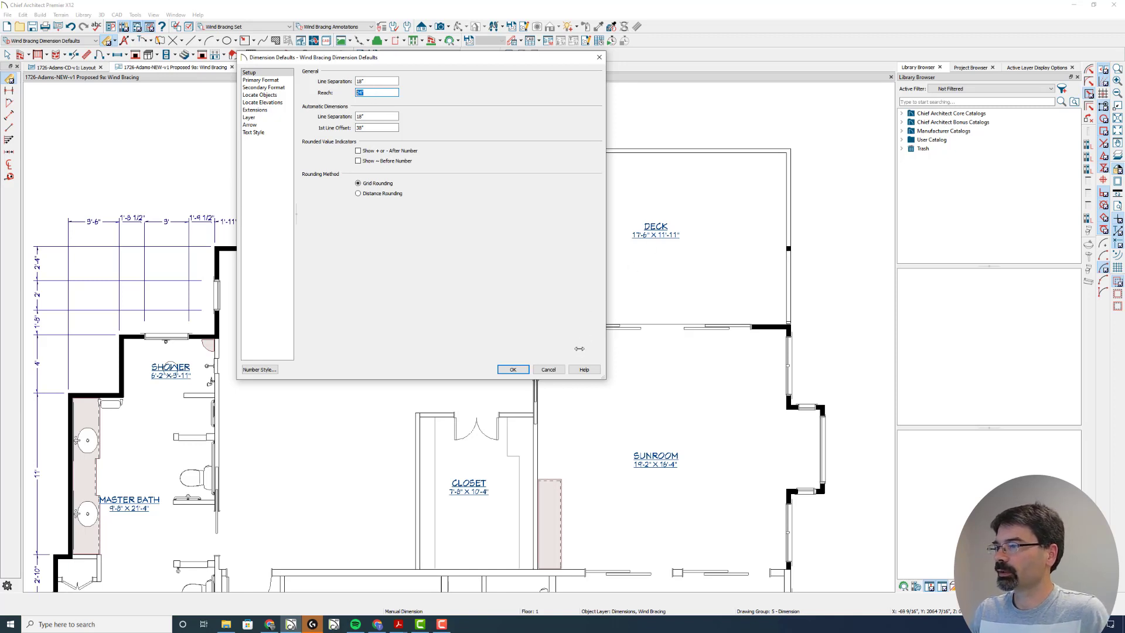
- Confirm the dimension defaults with OK, returning to the plan's top-wall dimension string
{"action": "left_click", "coordinate": [513, 369]}
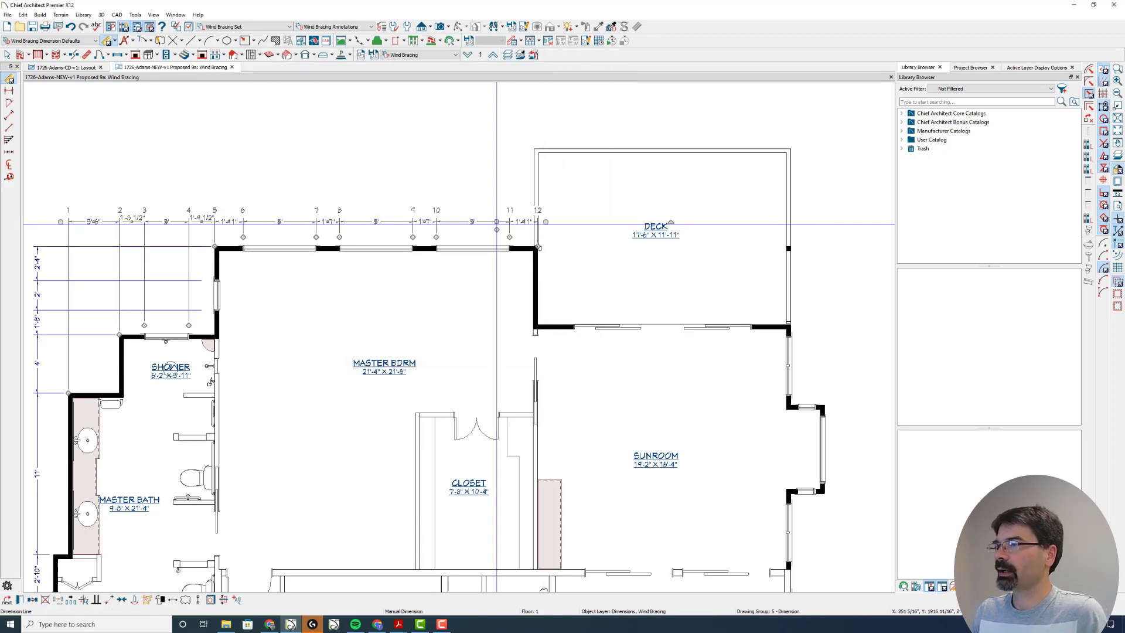